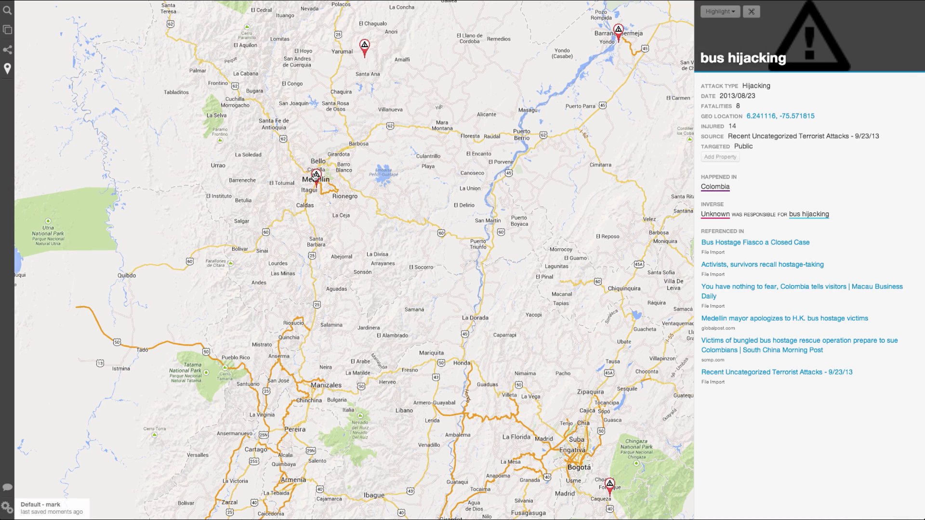
{"action": "mouse_move", "coordinate": [287, 165]}
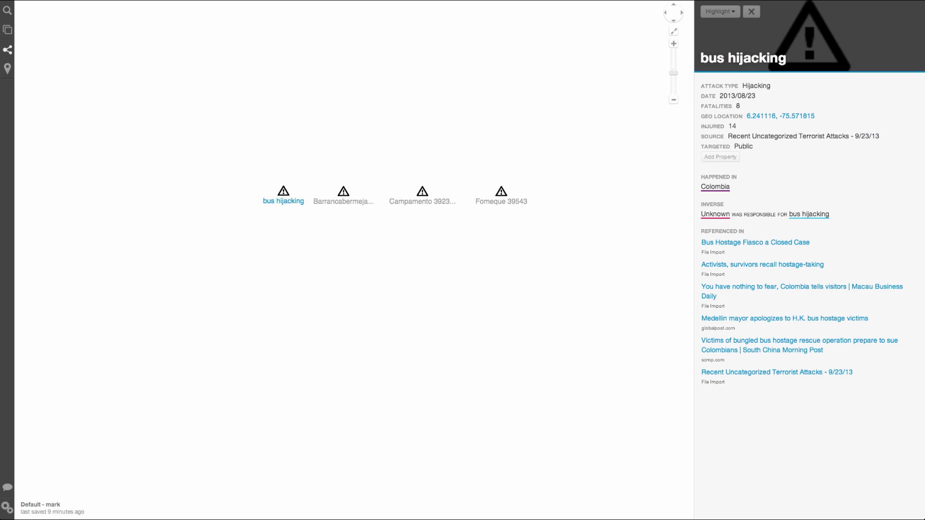
{"action": "mouse_move", "coordinate": [273, 221]}
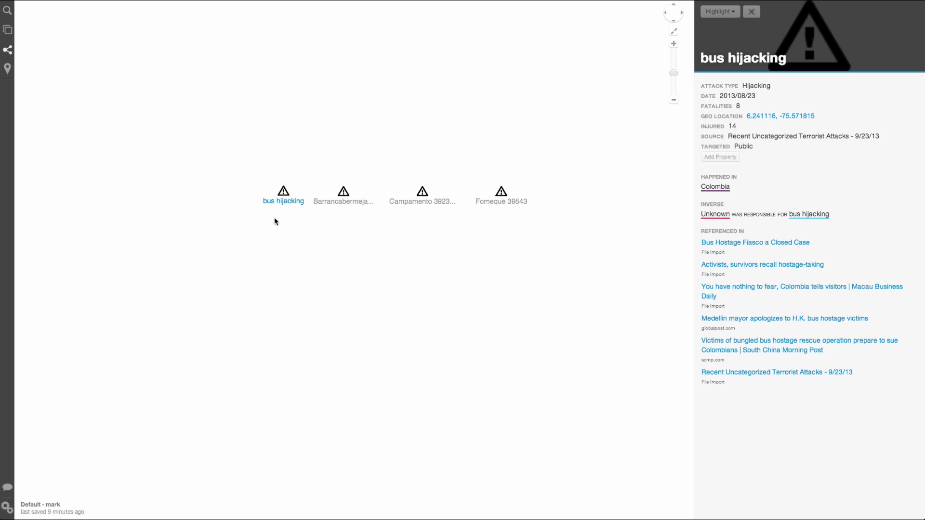
- Drag-select the Barrancabermeja, Campamento and Fomeque attacks to review their shared properties
{"action": "left_click_drag", "start_coordinate": [283, 195], "coordinate": [256, 156]}
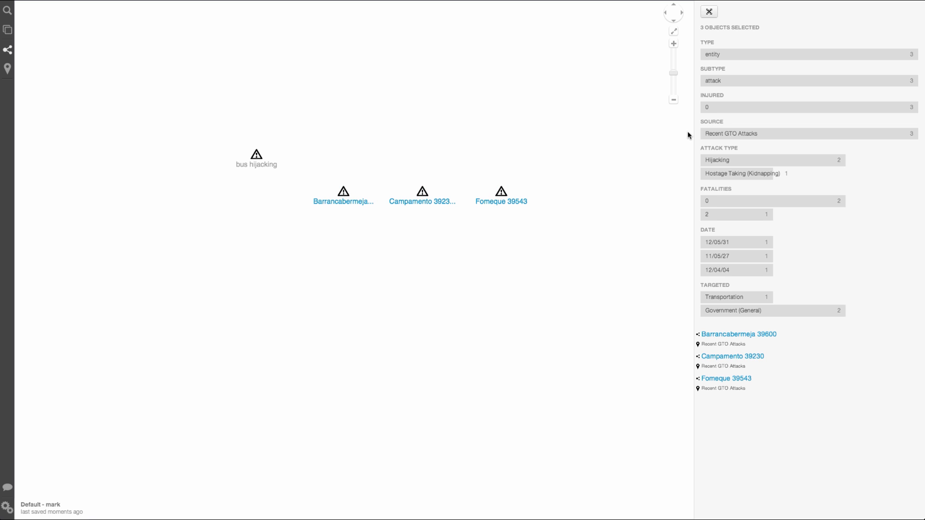
{"action": "mouse_move", "coordinate": [691, 155]}
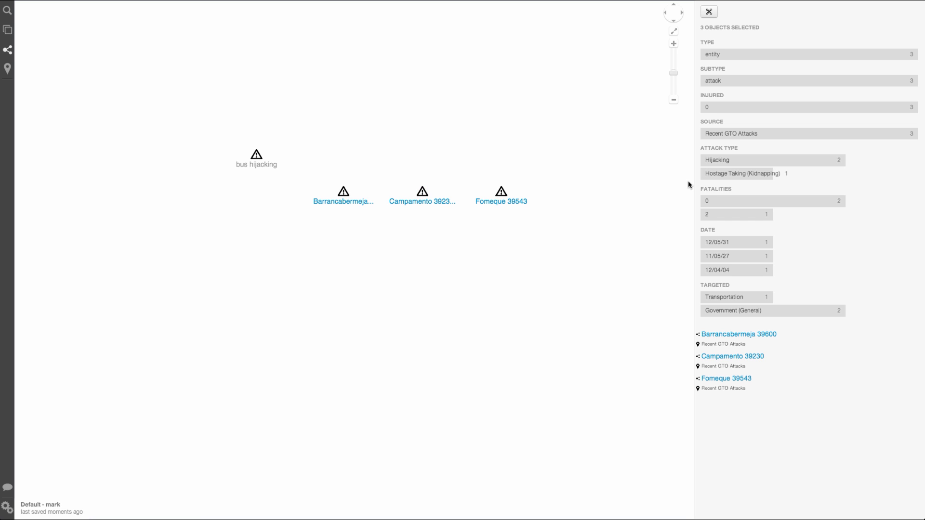
{"action": "left_click", "coordinate": [7, 10]}
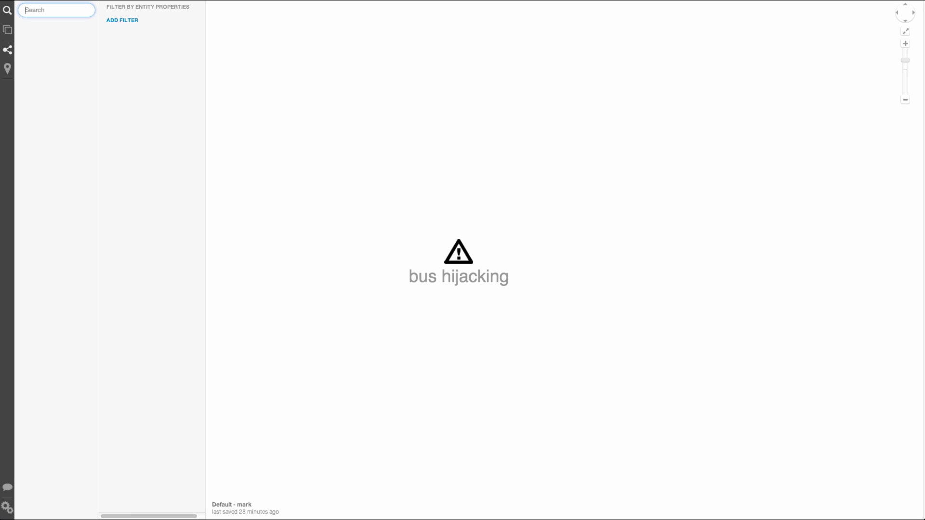
- Search for the Guerrilla and Eco-Terrorist organizations in the Terrorist Organization results
{"action": "type", "text": "Guerrilla"}
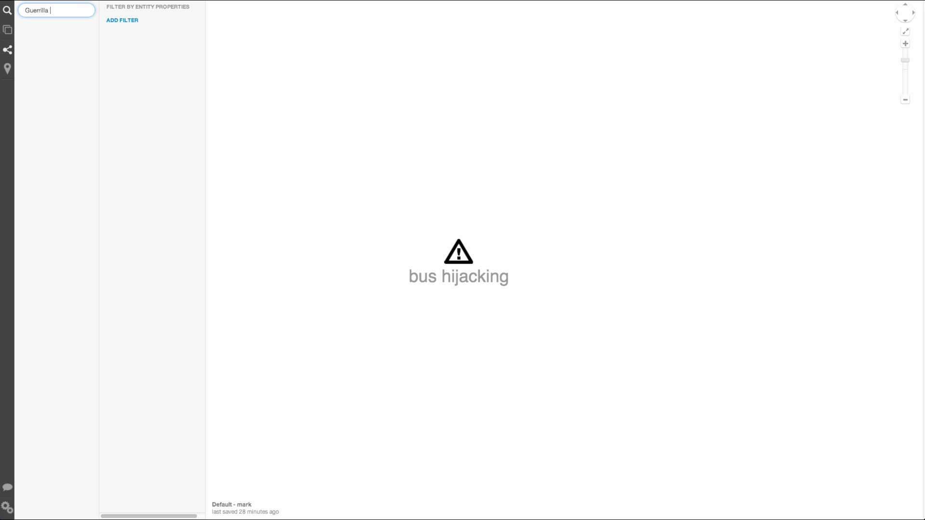
{"action": "type", "text": "Terrorist Organization"}
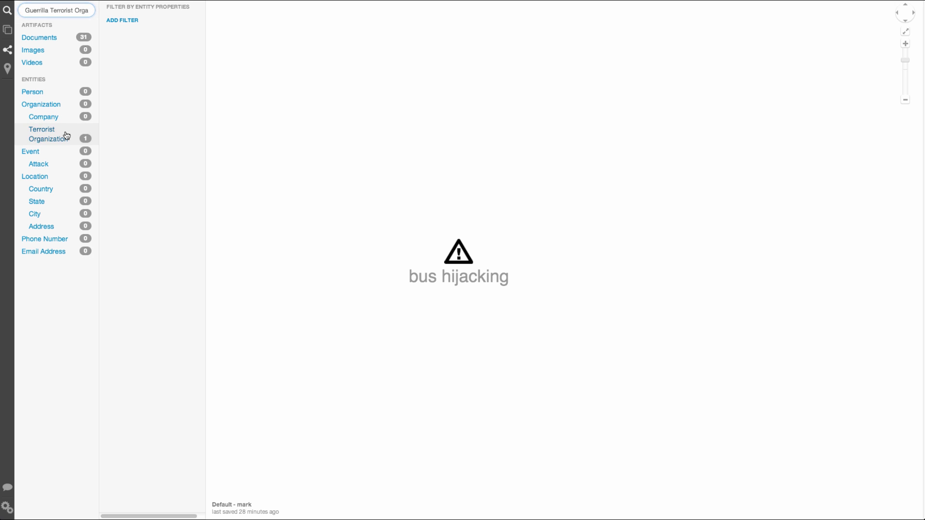
{"action": "left_click", "coordinate": [42, 134]}
{"action": "type", "text": "Eco-"}
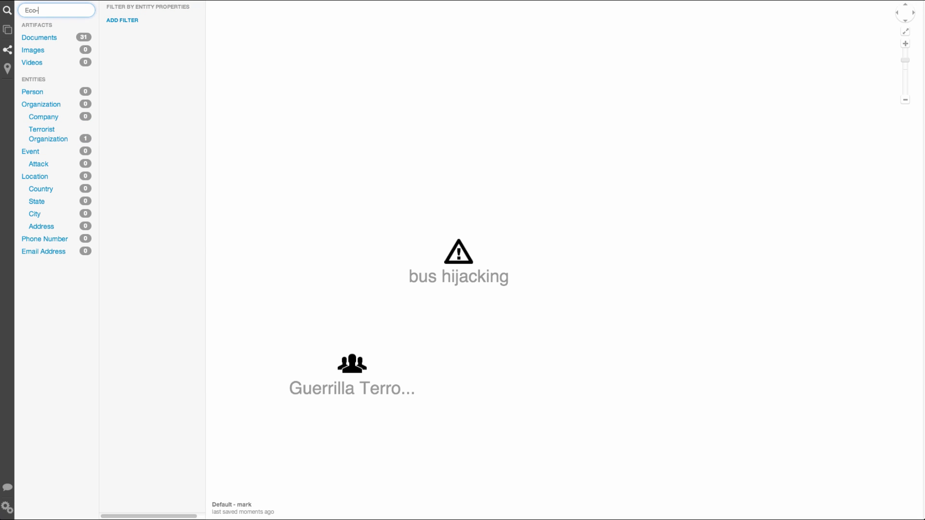
{"action": "type", "text": "terrorist Organization"}
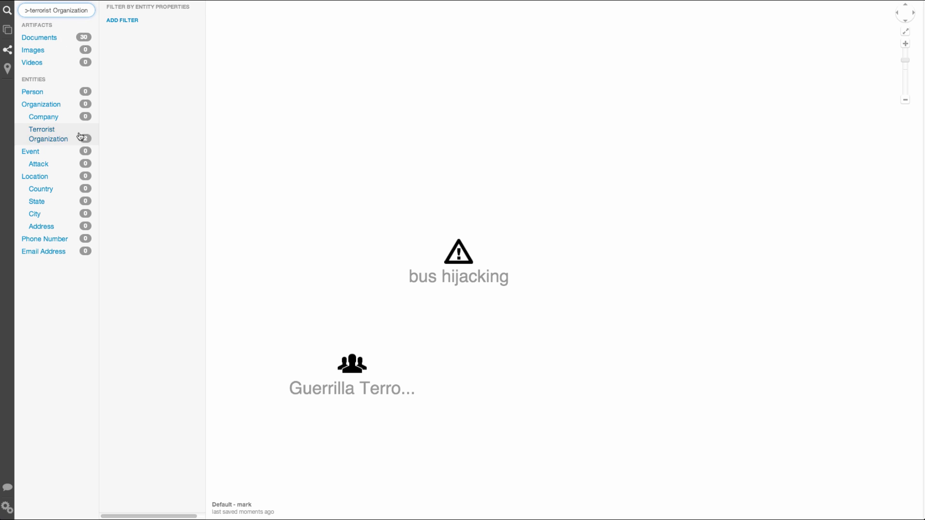
{"action": "left_click", "coordinate": [48, 134]}
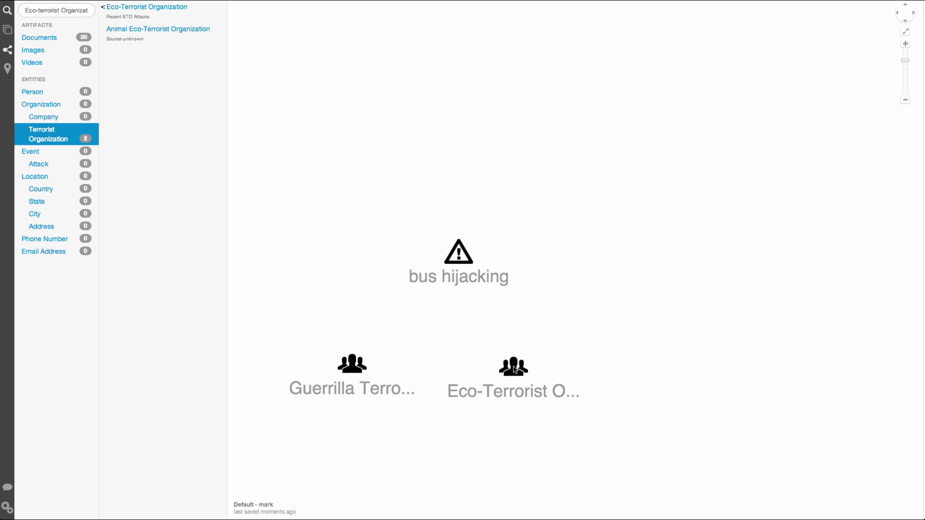
- Replace the previous search with 'Shining Star' and run it
{"action": "left_click", "coordinate": [57, 11]}
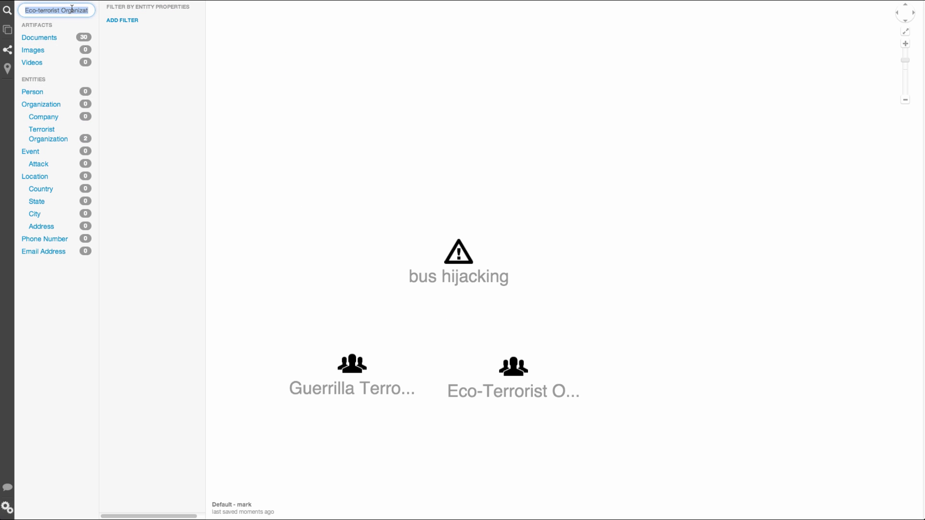
{"action": "type", "text": "Shining Star"}
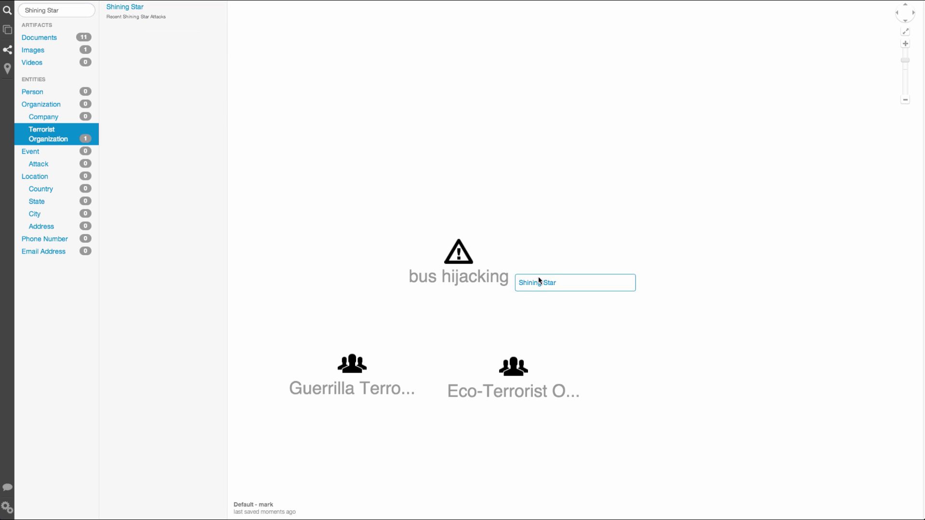
{"action": "key", "text": "Return"}
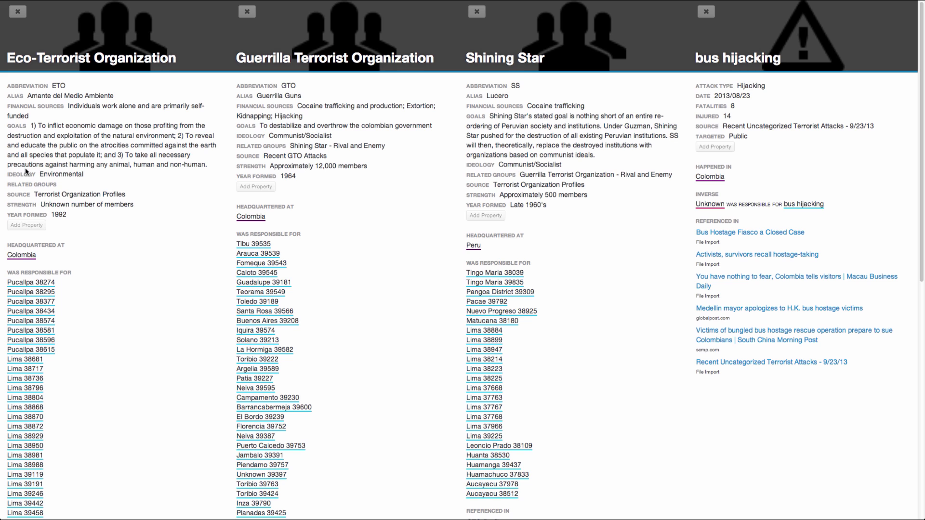
{"action": "mouse_move", "coordinate": [194, 169]}
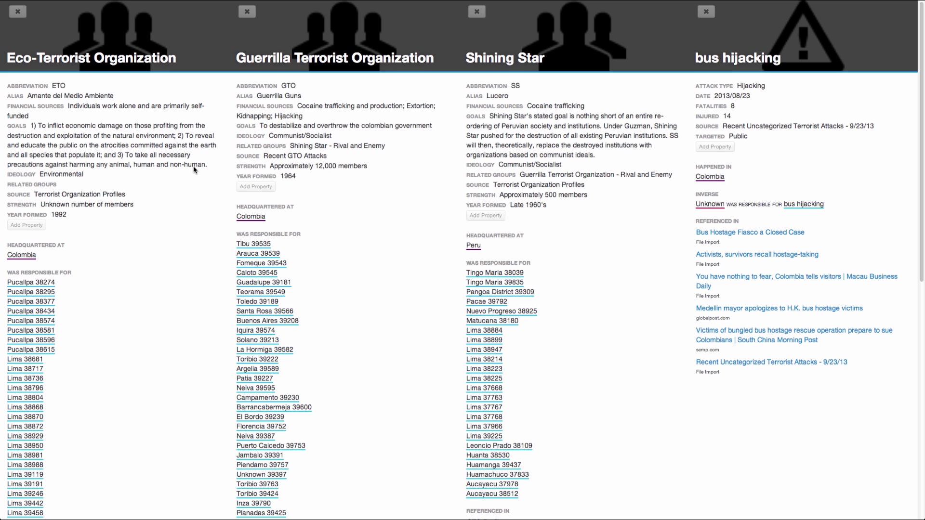
{"action": "mouse_move", "coordinate": [8, 10]}
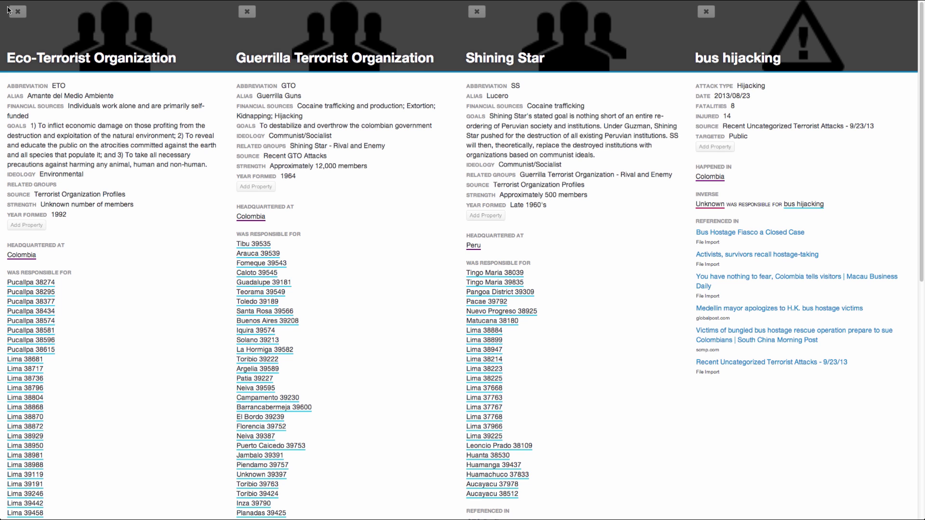
- Close the Eco-Terrorist and Guerrilla Terrorist Organization profile panels
{"action": "left_click", "coordinate": [16, 10]}
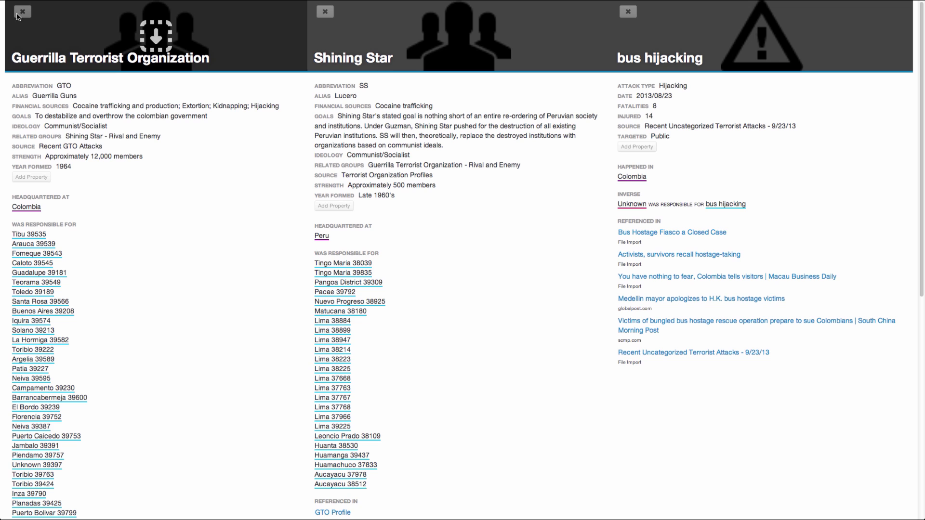
{"action": "mouse_move", "coordinate": [38, 34]}
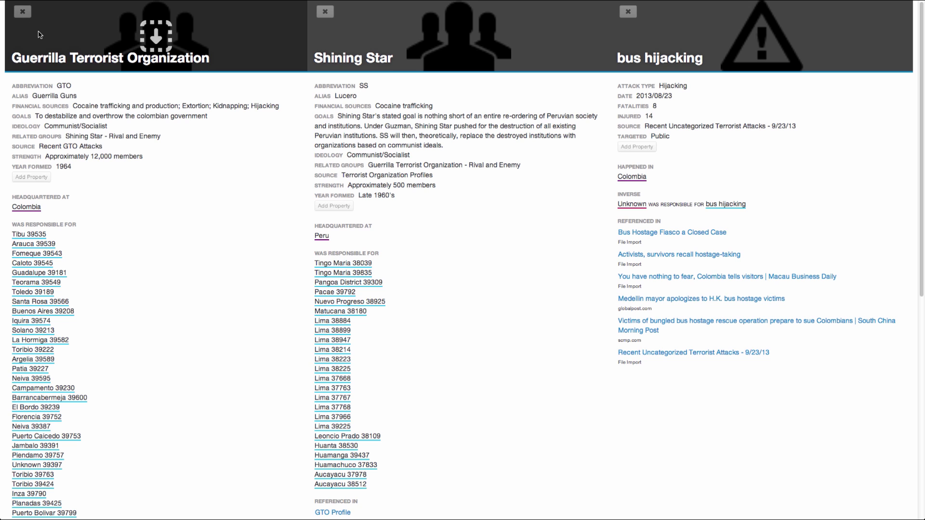
{"action": "mouse_move", "coordinate": [252, 113]}
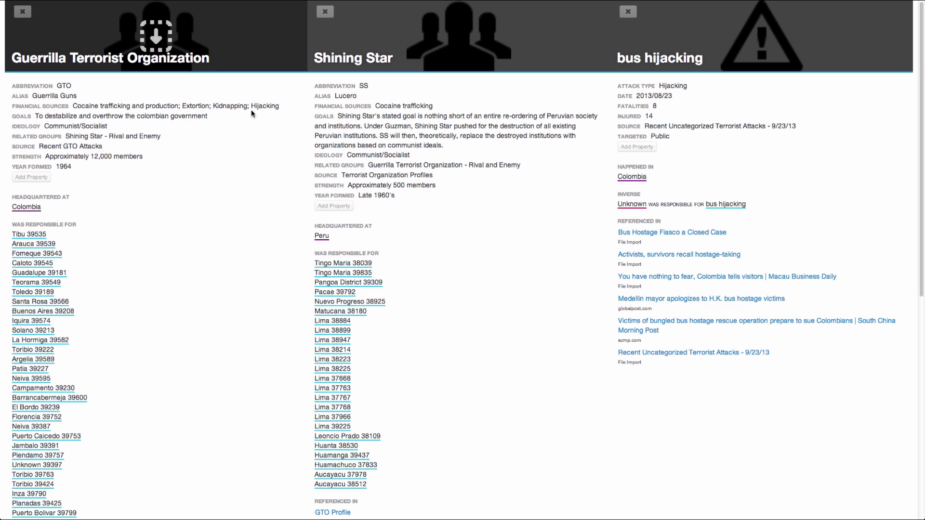
{"action": "mouse_move", "coordinate": [150, 65]}
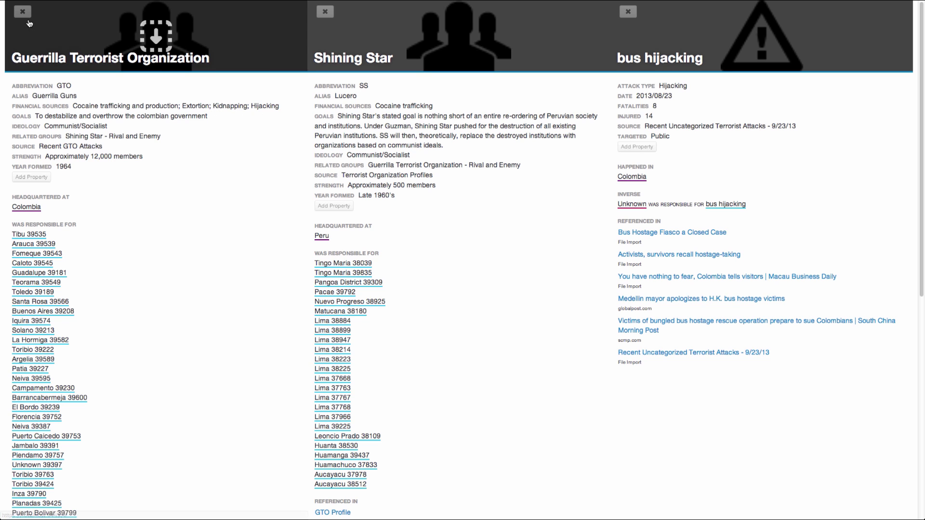
{"action": "left_click", "coordinate": [22, 10]}
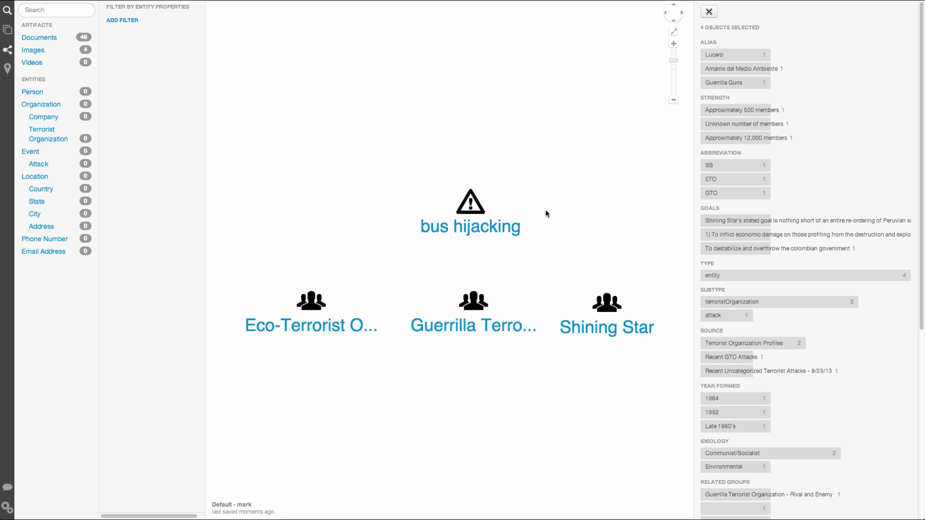
- Load Related Items for the bus hijacking node, adding its six linked news documents
{"action": "left_click", "coordinate": [469, 202]}
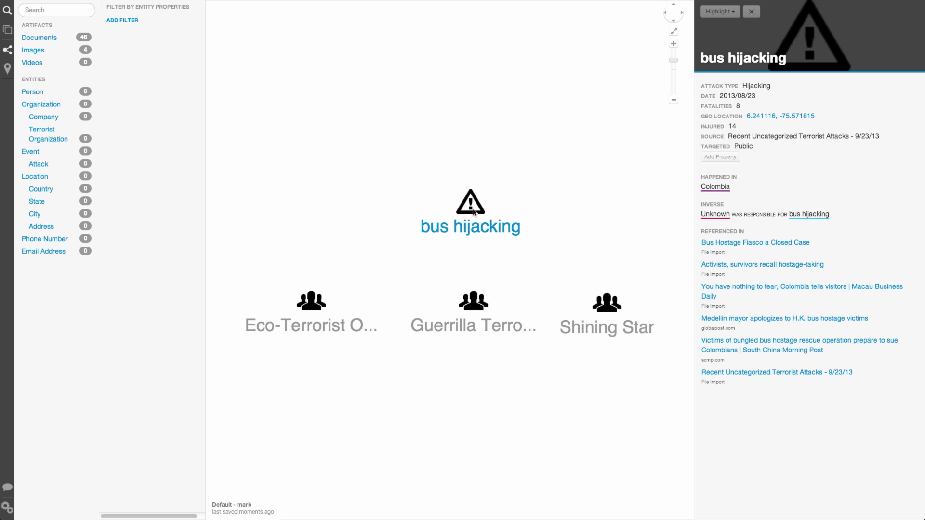
{"action": "right_click", "coordinate": [469, 200]}
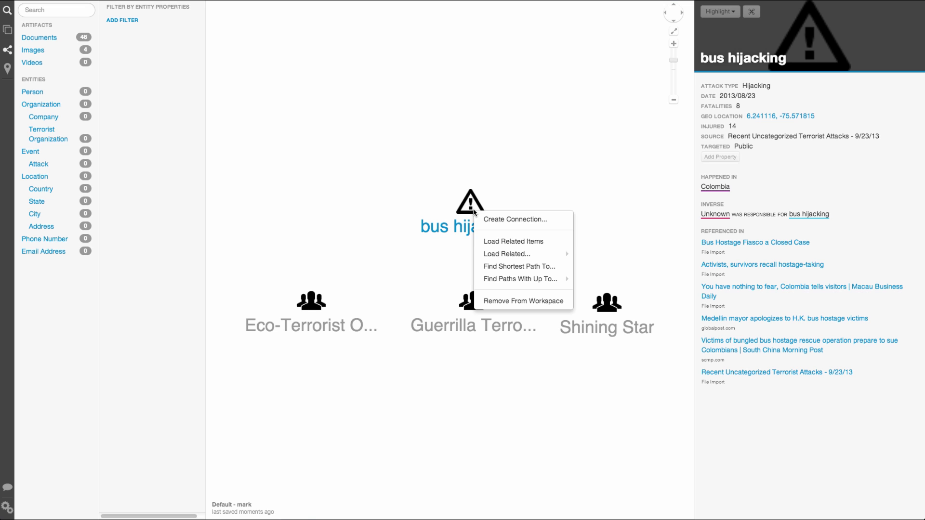
{"action": "left_click", "coordinate": [513, 241]}
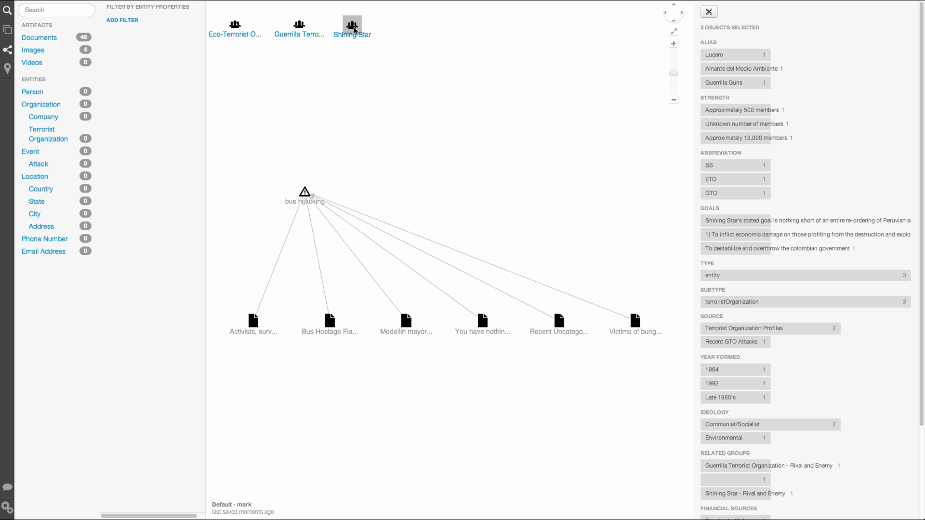
- Open the 'Activists, survivors recall hostage-taking' document node in the detail pane
{"action": "left_click", "coordinate": [253, 322]}
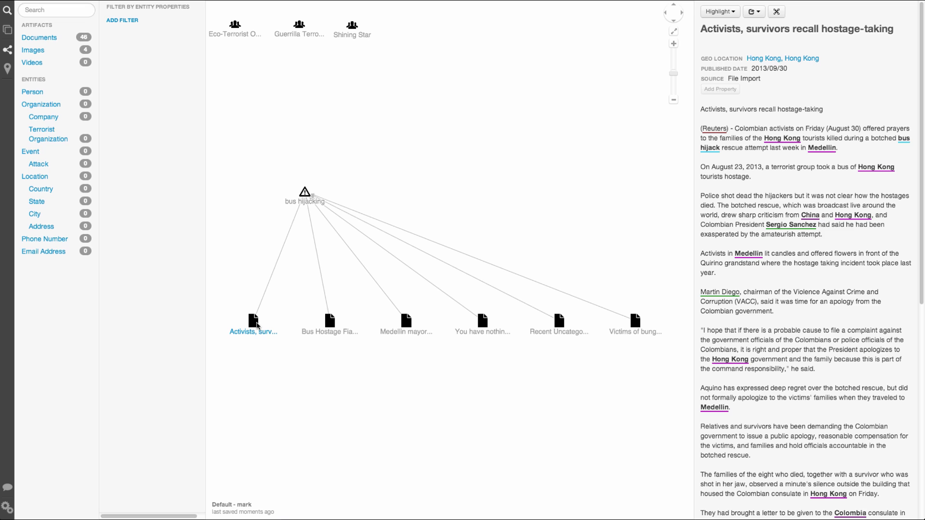
{"action": "mouse_move", "coordinate": [80, 35]}
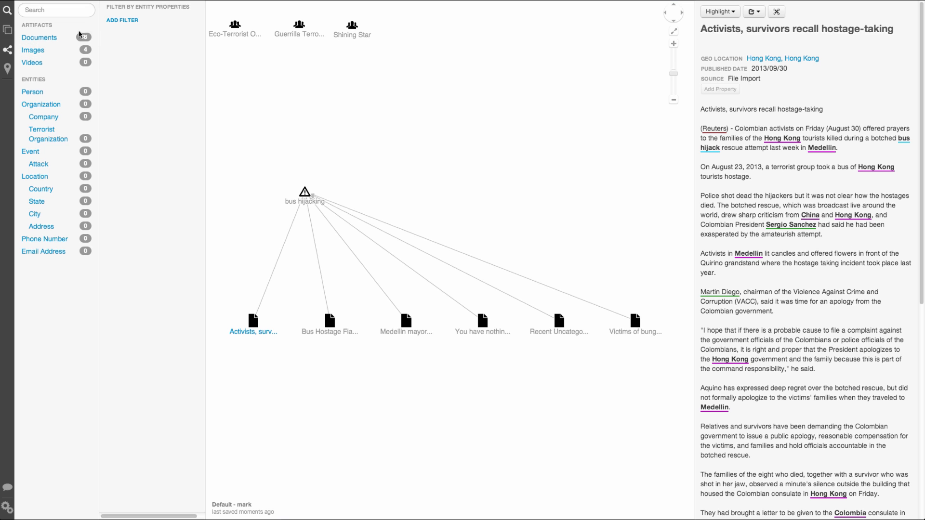
- Search 'hijacking' and filter results to titles containing 'report'
{"action": "type", "text": "hijack"}
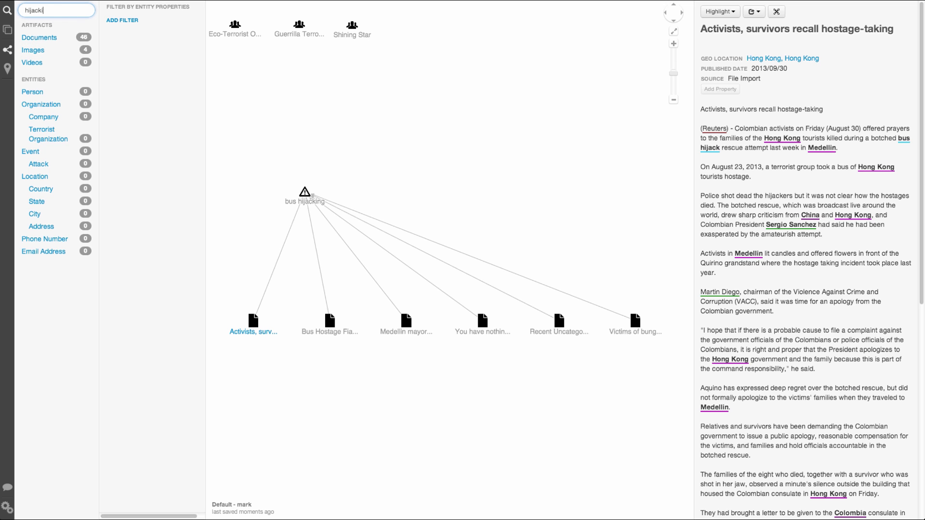
{"action": "type", "text": "ing"}
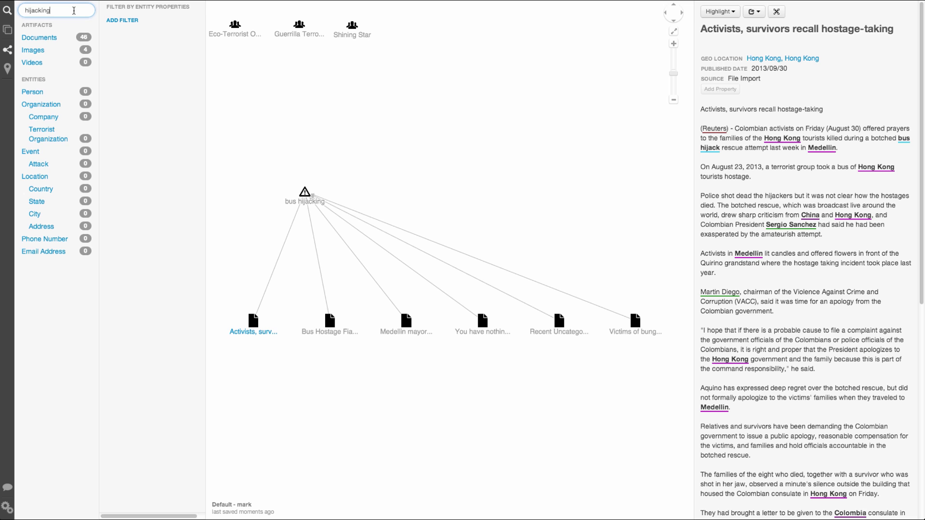
{"action": "left_click", "coordinate": [122, 19]}
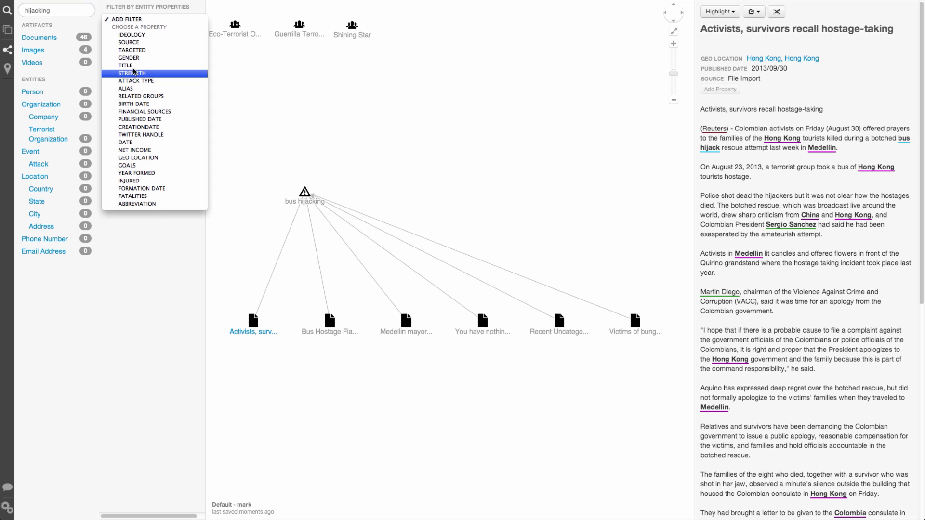
{"action": "left_click", "coordinate": [125, 66]}
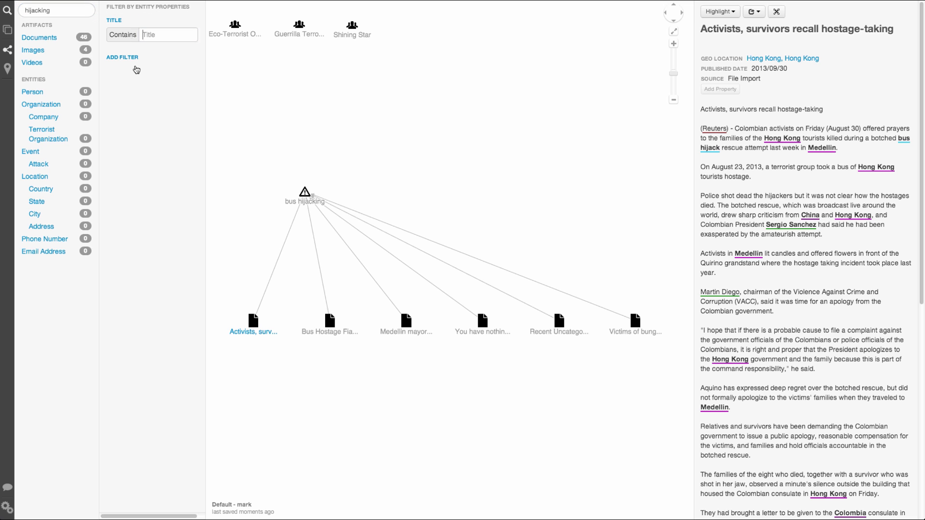
{"action": "left_click", "coordinate": [168, 34]}
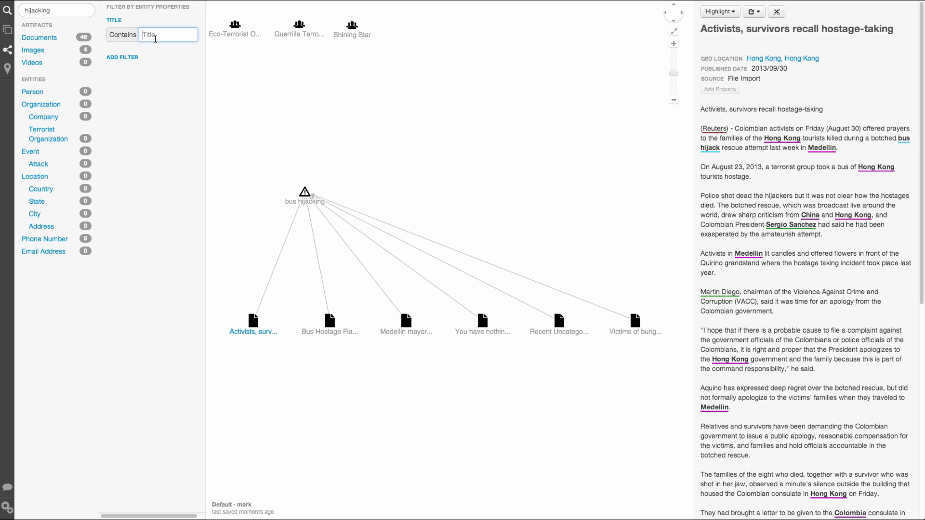
{"action": "type", "text": "report"}
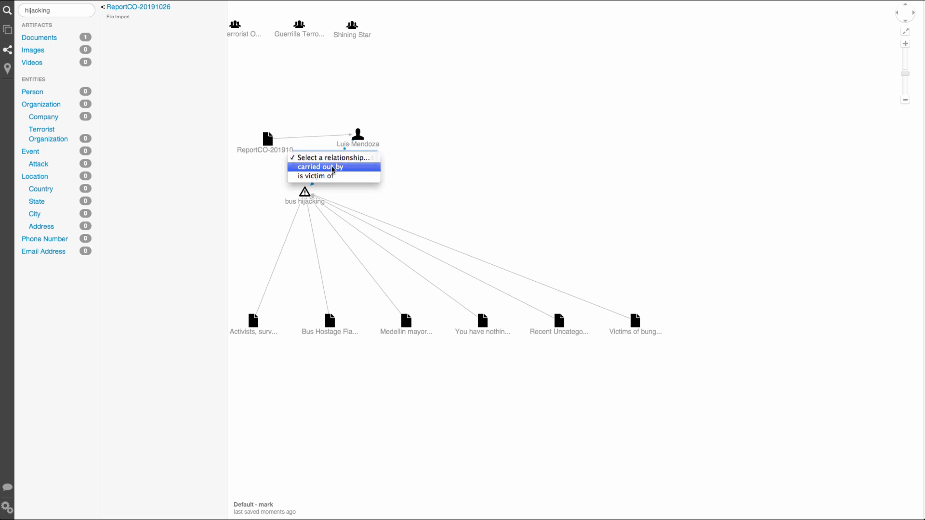
{"action": "left_click", "coordinate": [320, 167]}
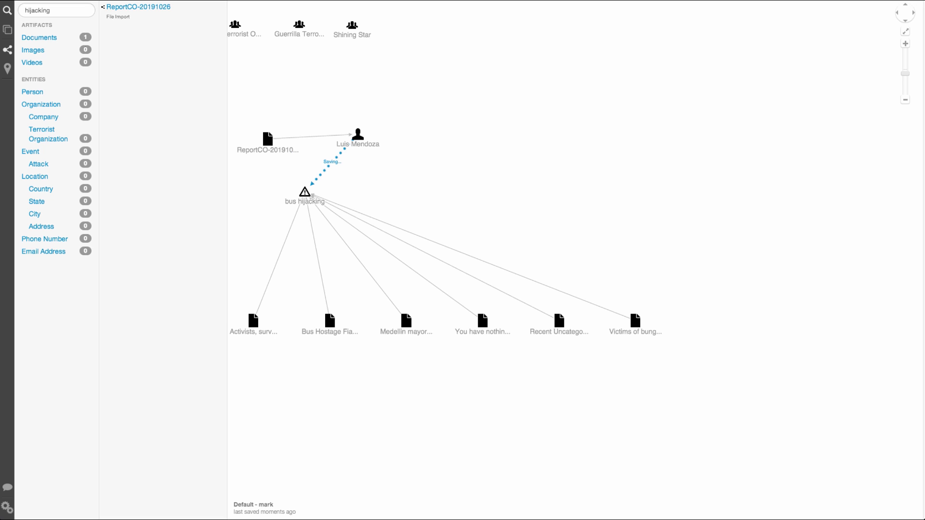
{"action": "right_click", "coordinate": [356, 134]}
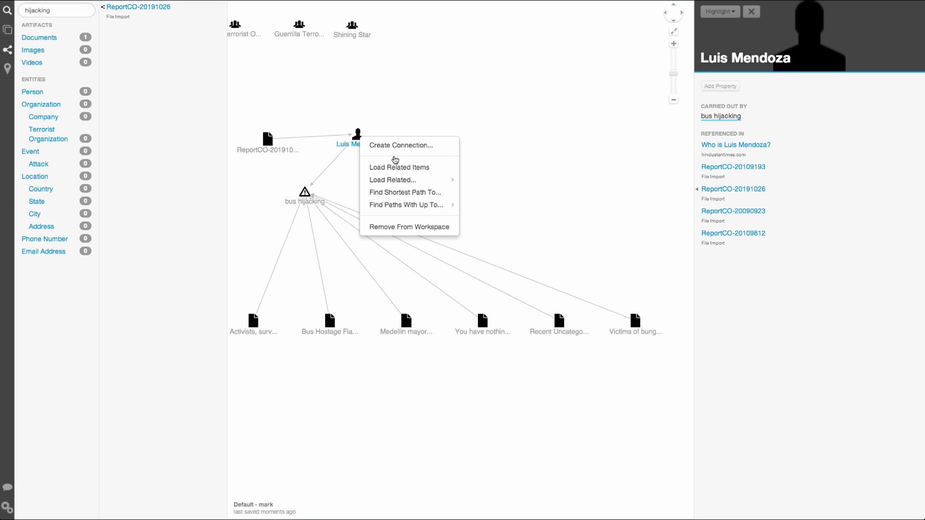
{"action": "left_click", "coordinate": [398, 167]}
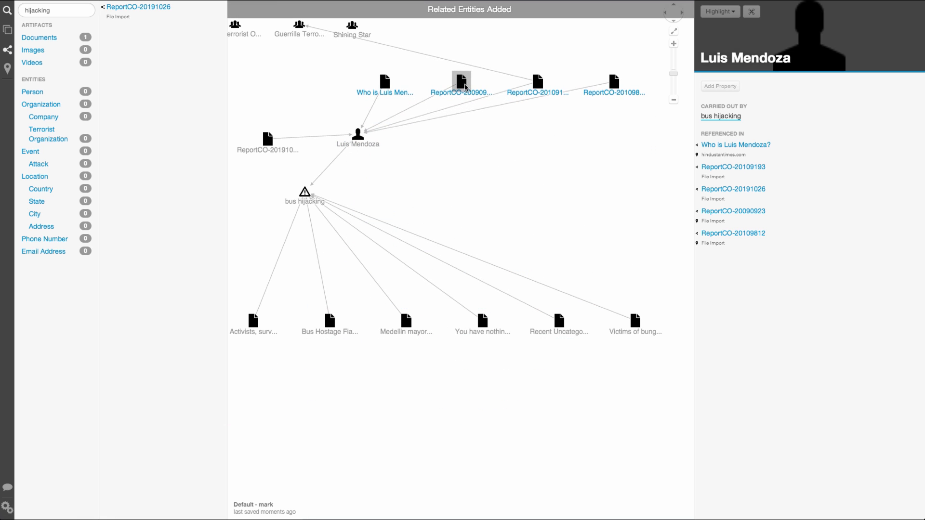
{"action": "left_click", "coordinate": [673, 34]}
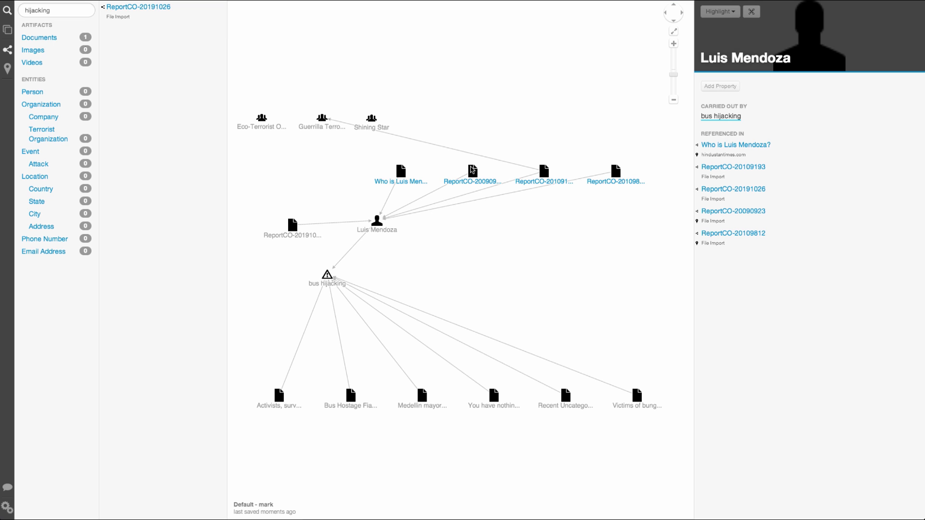
- View reports ReportCO-20090923, ReportCO-20109193 and ReportCO-20109812 in turn
{"action": "left_click", "coordinate": [472, 171]}
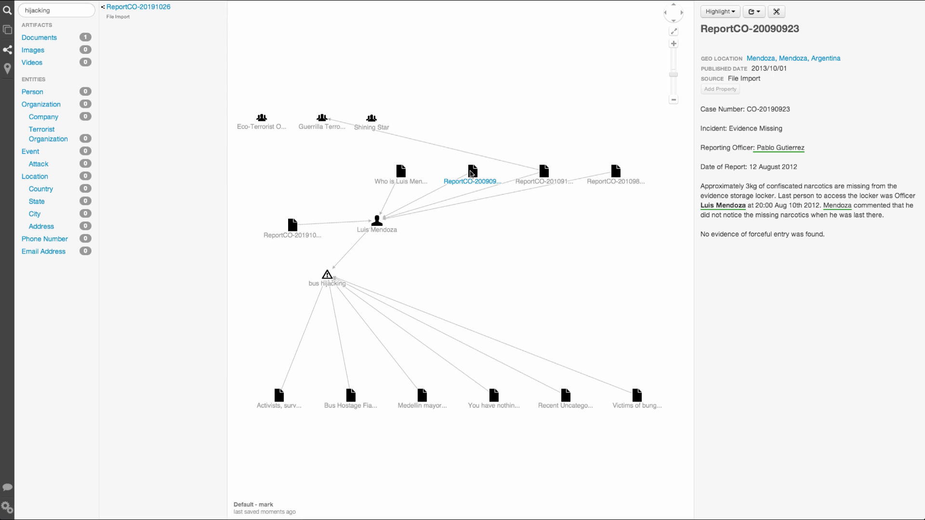
{"action": "mouse_move", "coordinate": [554, 171]}
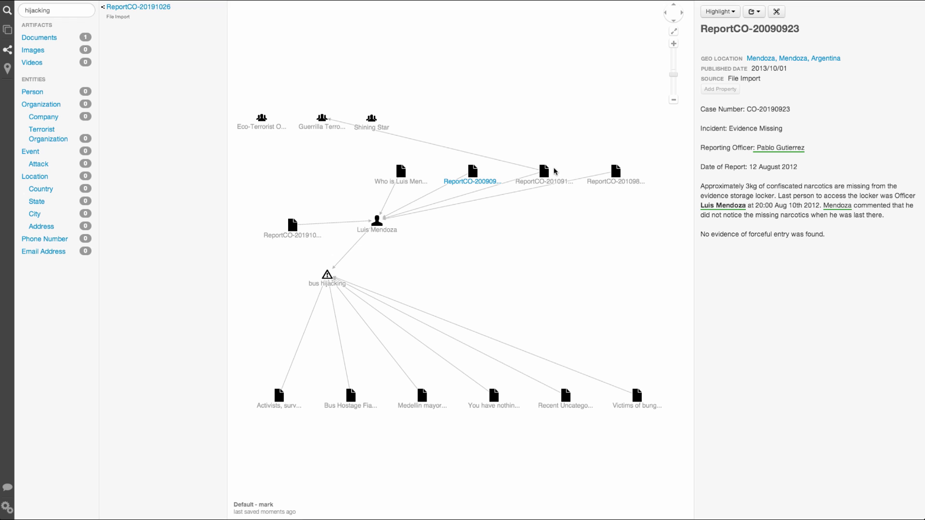
{"action": "left_click", "coordinate": [543, 171]}
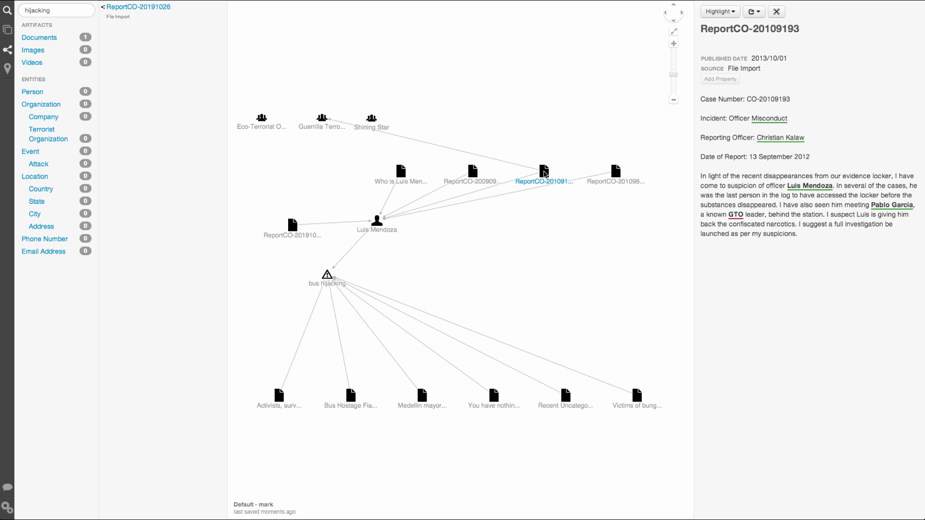
{"action": "mouse_move", "coordinate": [617, 176]}
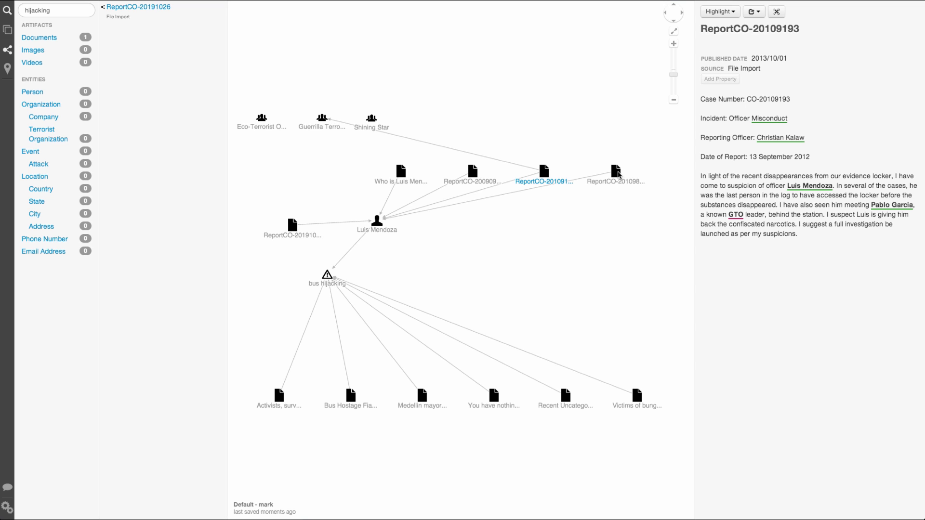
{"action": "left_click", "coordinate": [615, 172]}
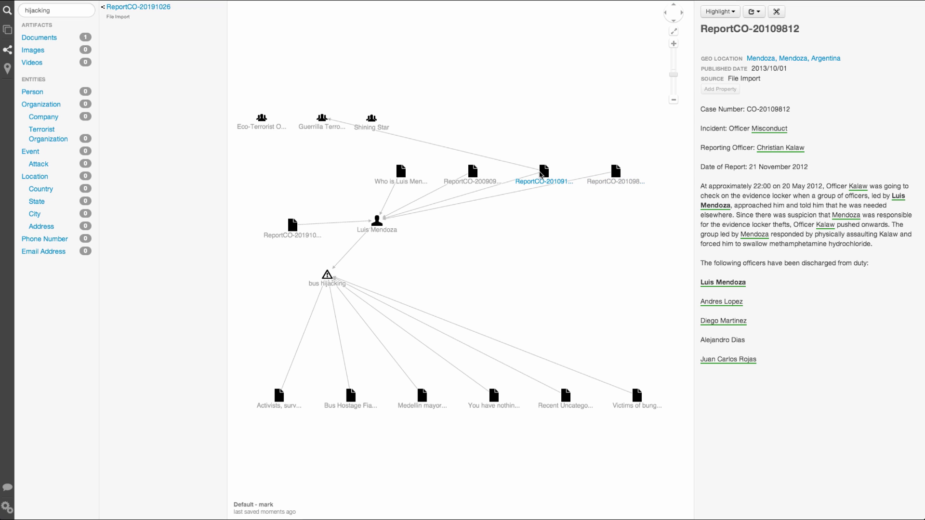
{"action": "left_click", "coordinate": [542, 171]}
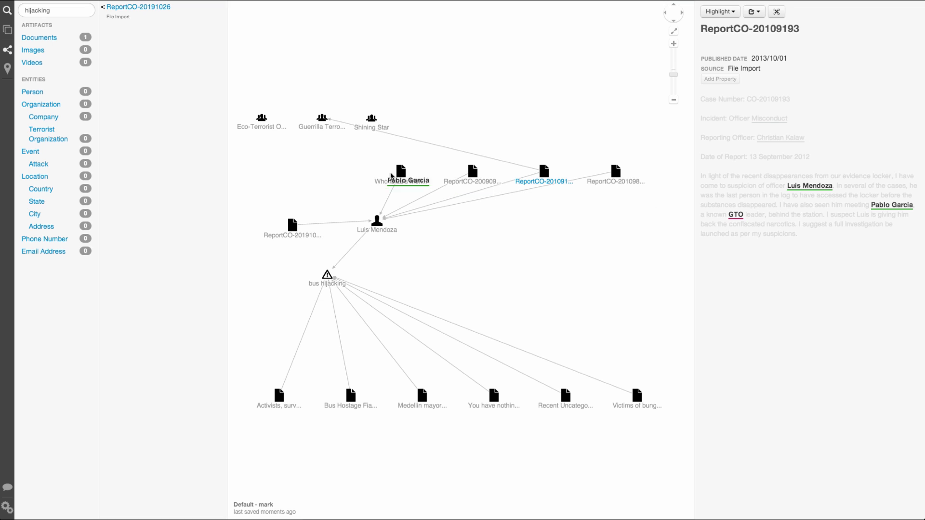
{"action": "left_click_drag", "start_coordinate": [404, 174], "coordinate": [313, 156]}
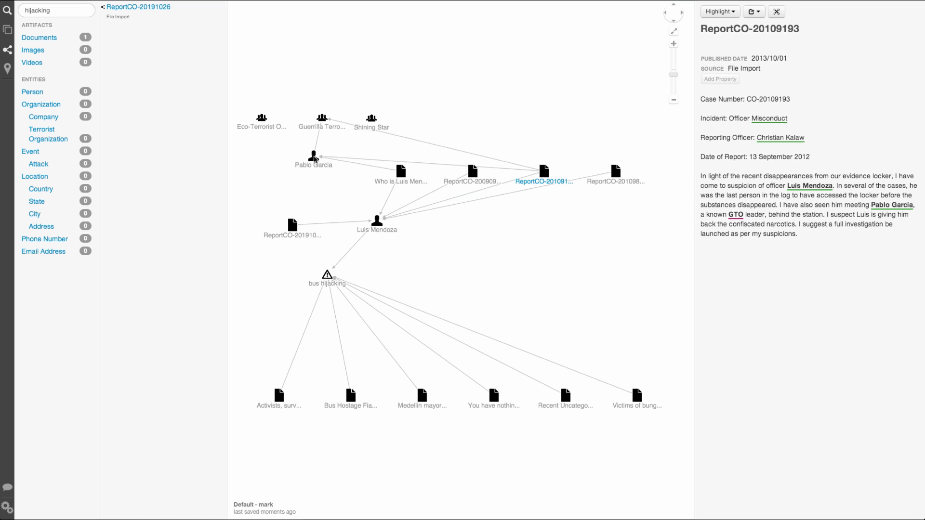
{"action": "left_click_drag", "start_coordinate": [313, 156], "coordinate": [306, 166]}
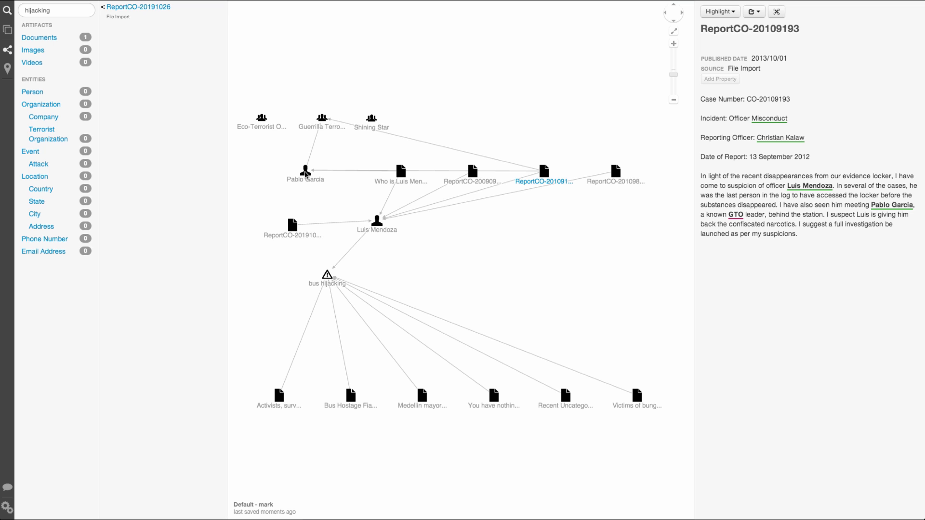
{"action": "left_click", "coordinate": [401, 172]}
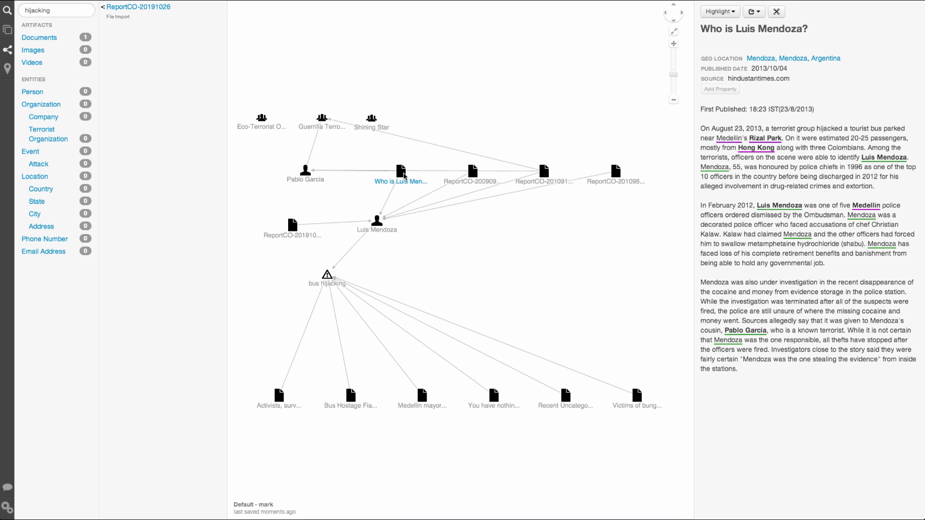
{"action": "mouse_move", "coordinate": [451, 192]}
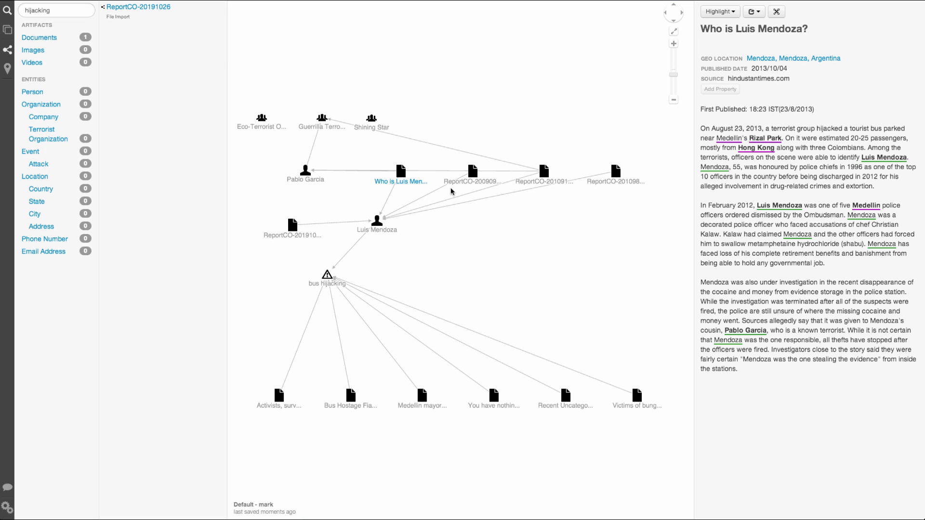
{"action": "mouse_move", "coordinate": [746, 289]}
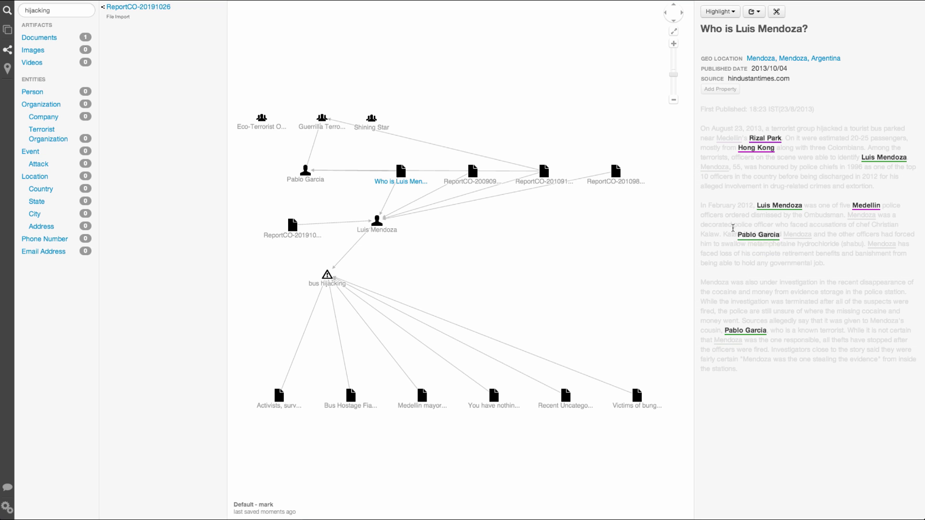
{"action": "left_click", "coordinate": [804, 230]}
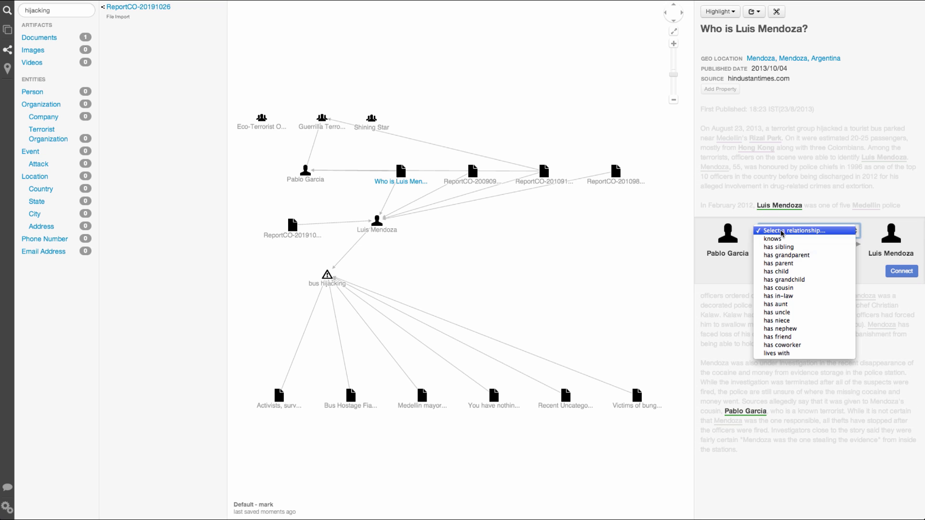
{"action": "left_click", "coordinate": [778, 287]}
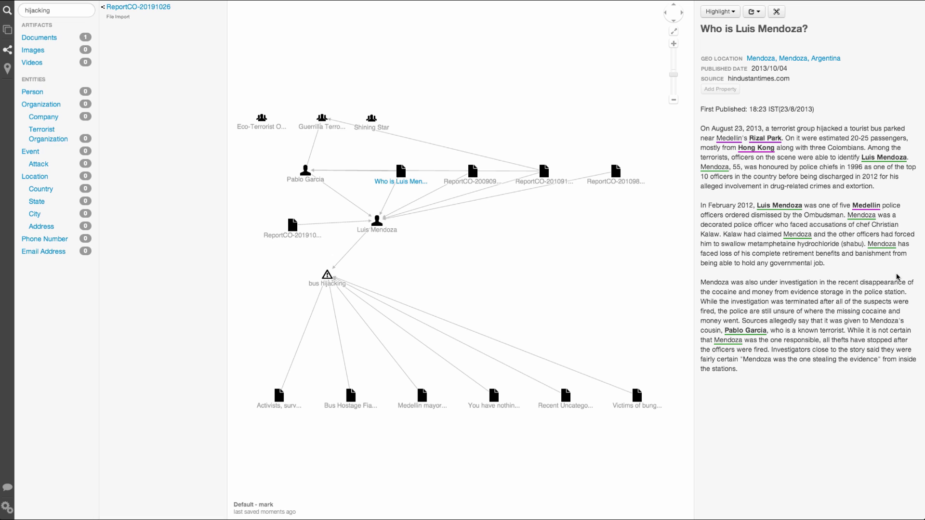
{"action": "mouse_move", "coordinate": [334, 281]}
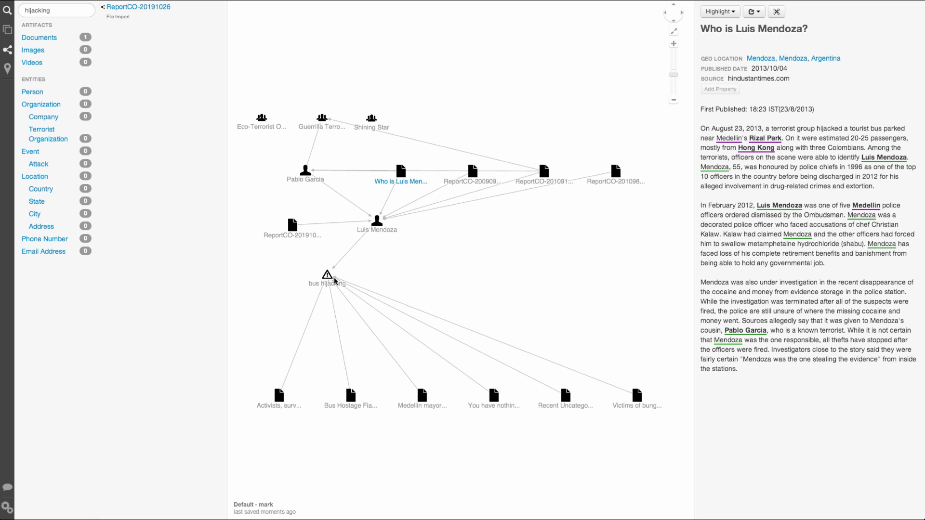